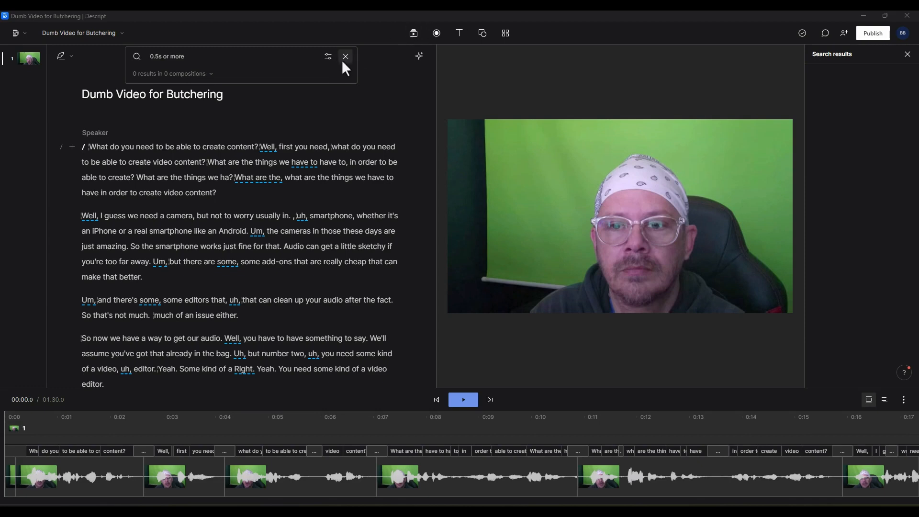
- Dismiss the silence search and run Remove filler words to list all 19 matches
click(345, 57)
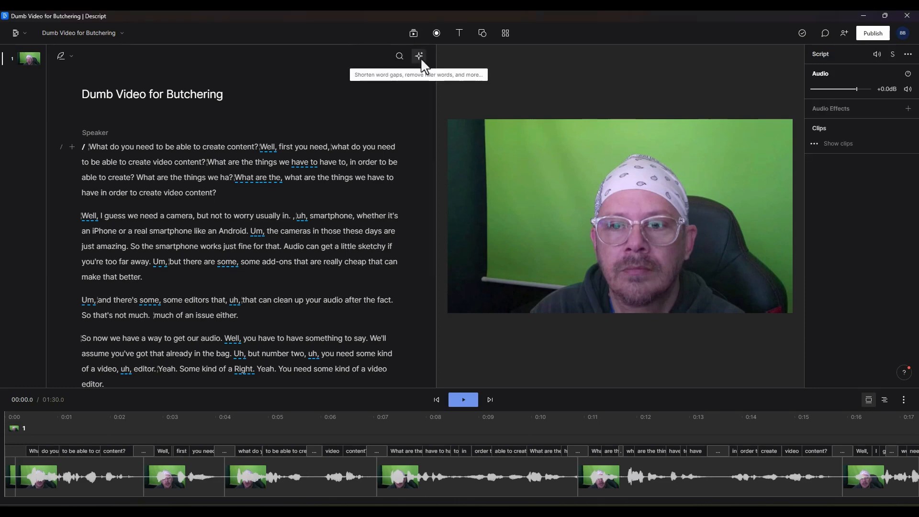
click(419, 56)
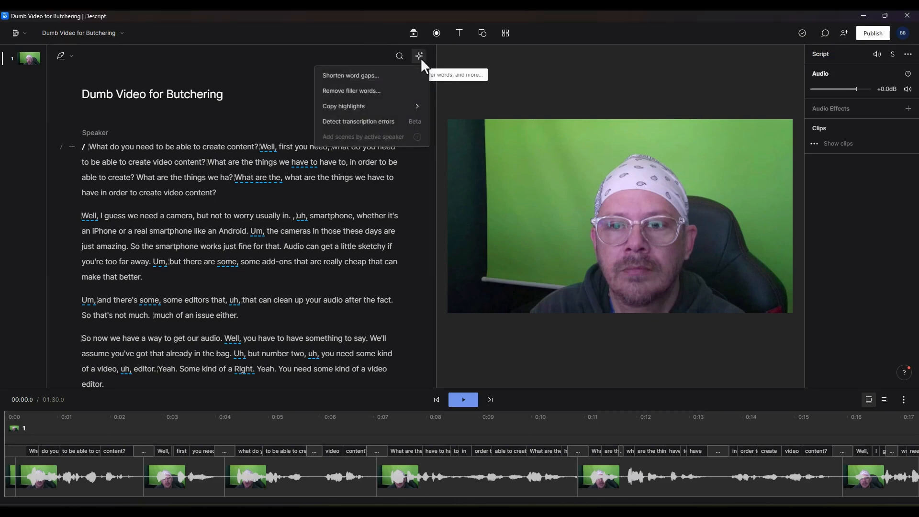
click(350, 90)
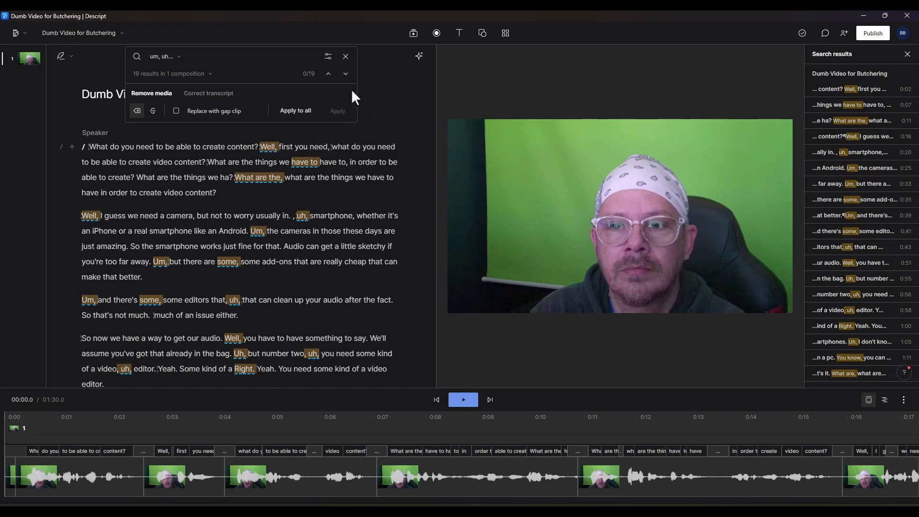
mouse_move(209, 73)
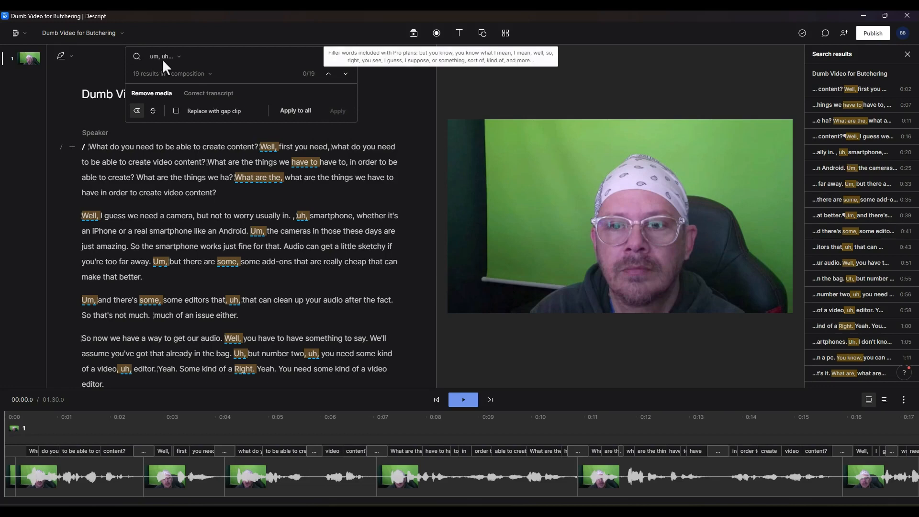
click(177, 56)
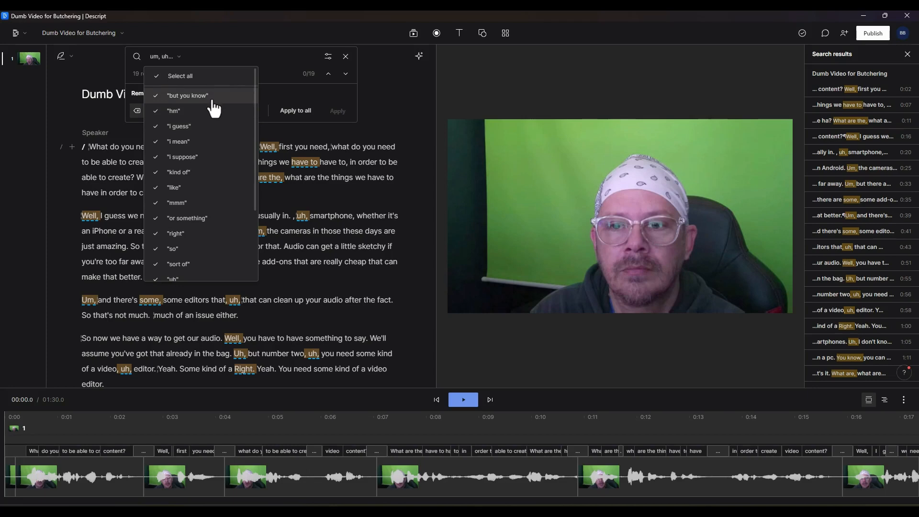
mouse_move(215, 132)
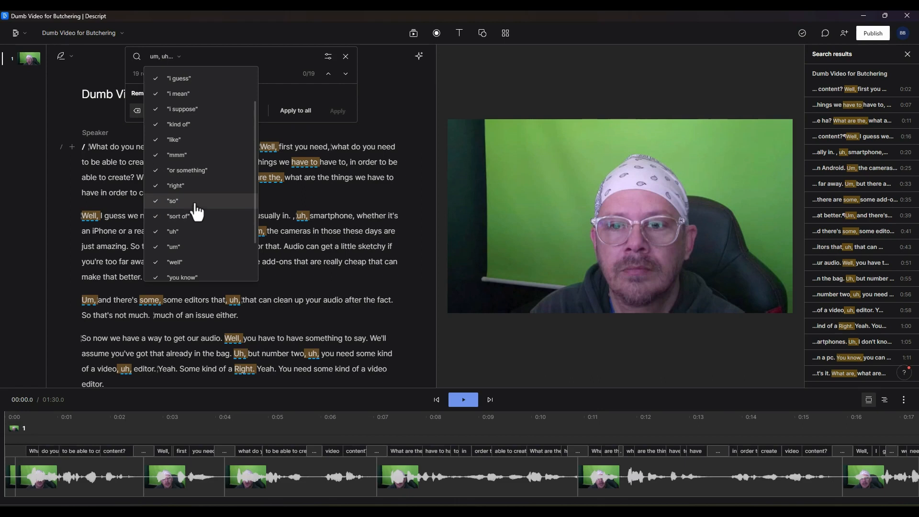
scroll(down, 3)
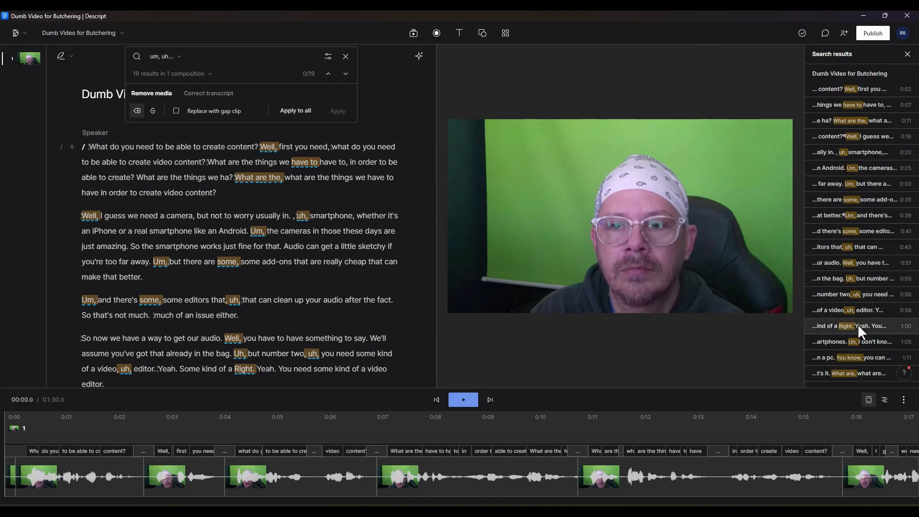
mouse_move(827, 206)
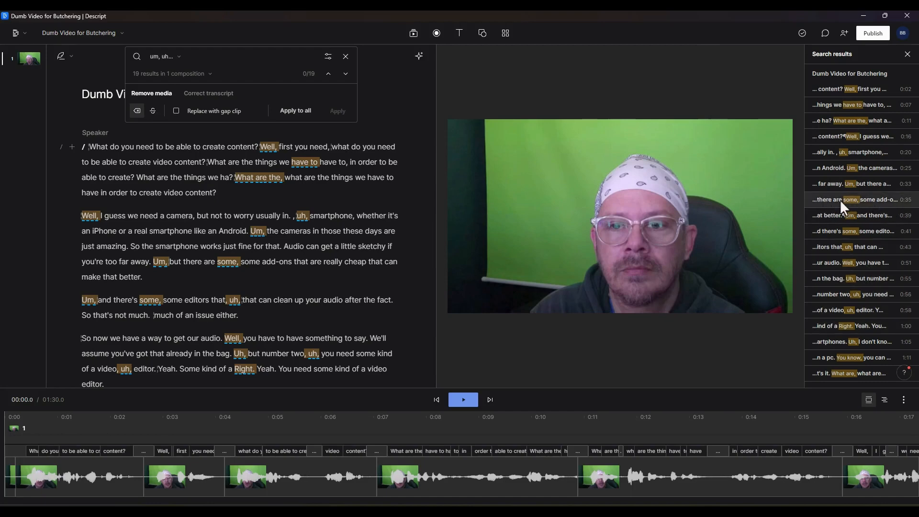
mouse_move(882, 240)
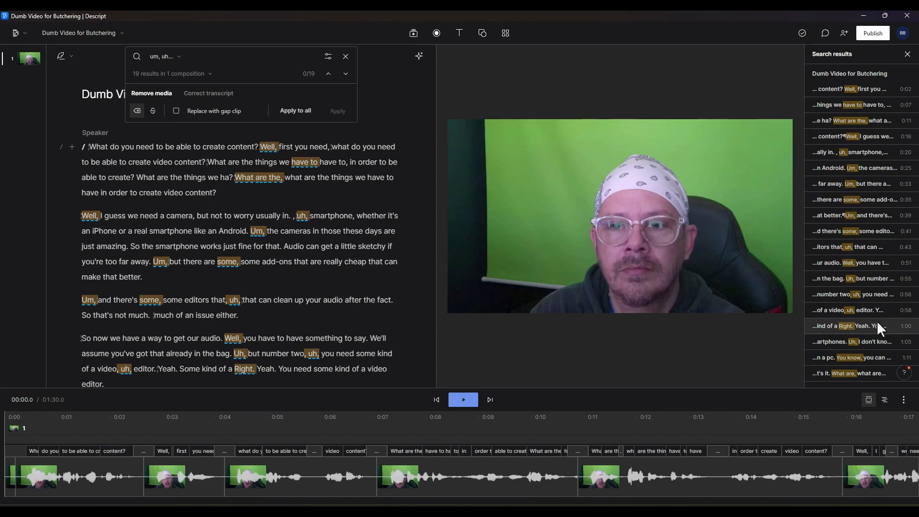
mouse_move(862, 366)
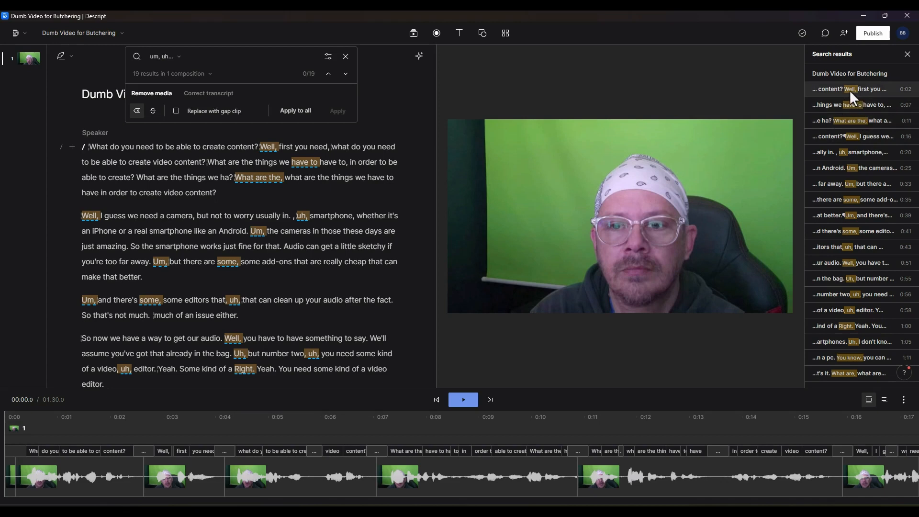
mouse_move(254, 108)
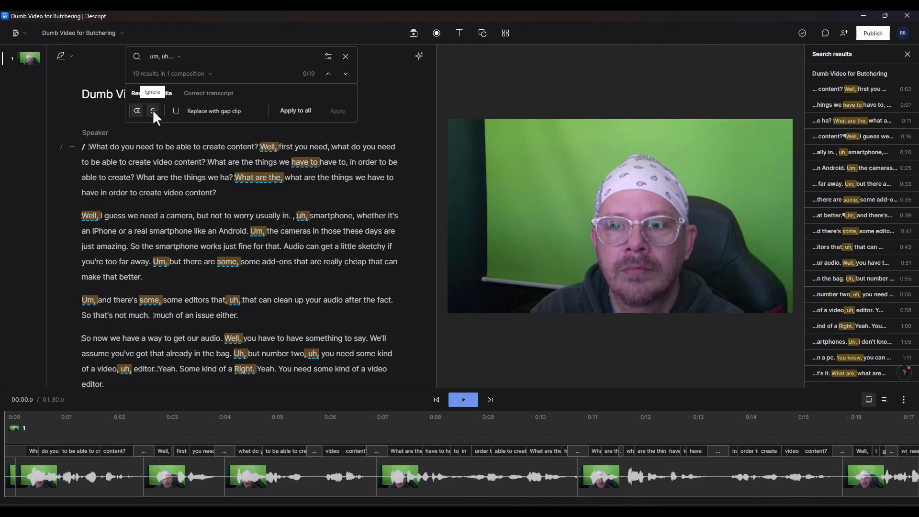
- Apply Remove media to all 19 filler-word matches, shortening the video to about 1:18
click(300, 476)
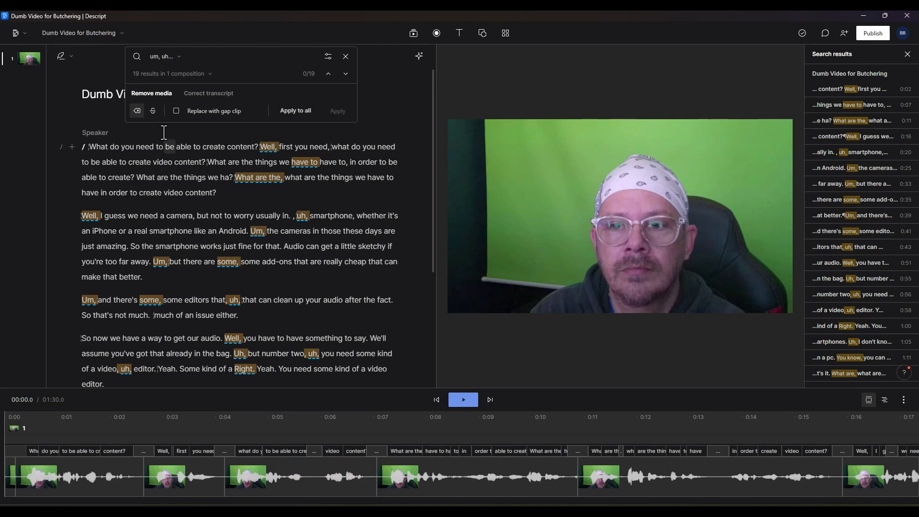
mouse_move(152, 110)
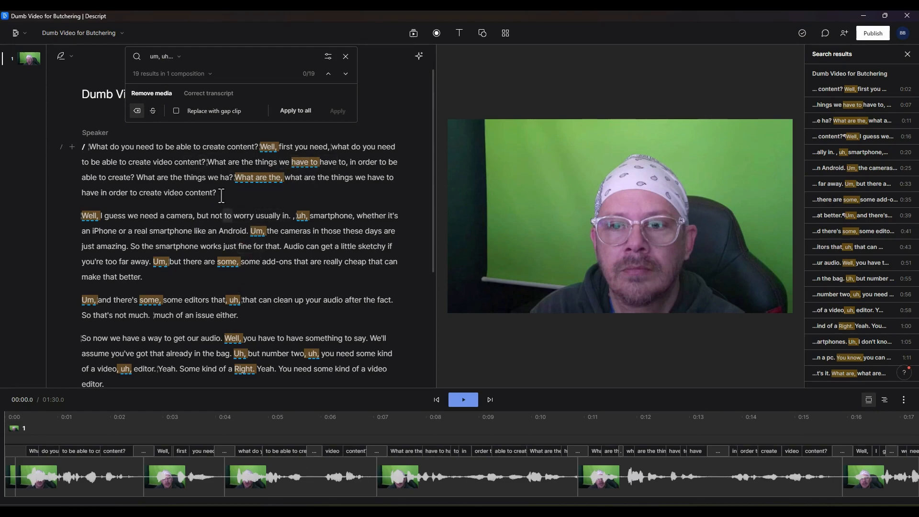
mouse_move(270, 157)
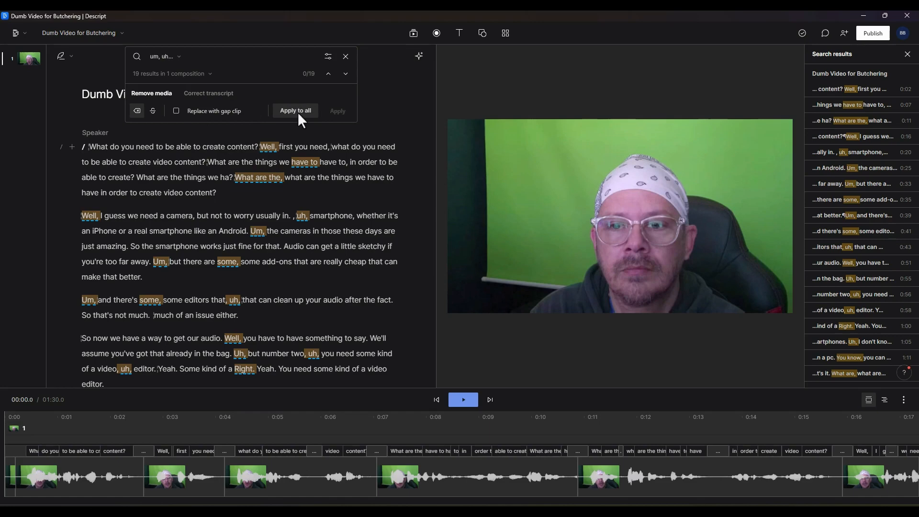
click(296, 111)
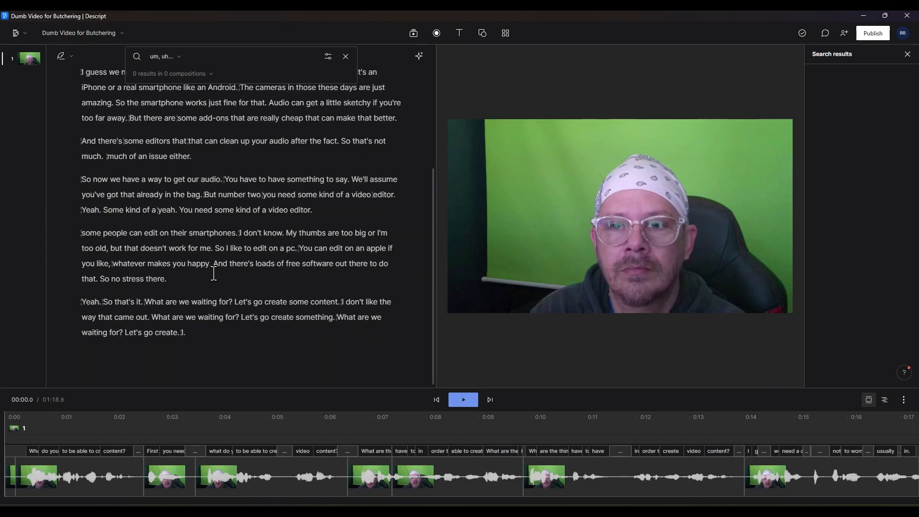
- Place the playhead at the 'And there's some editors' cut, around 0:34
click(439, 474)
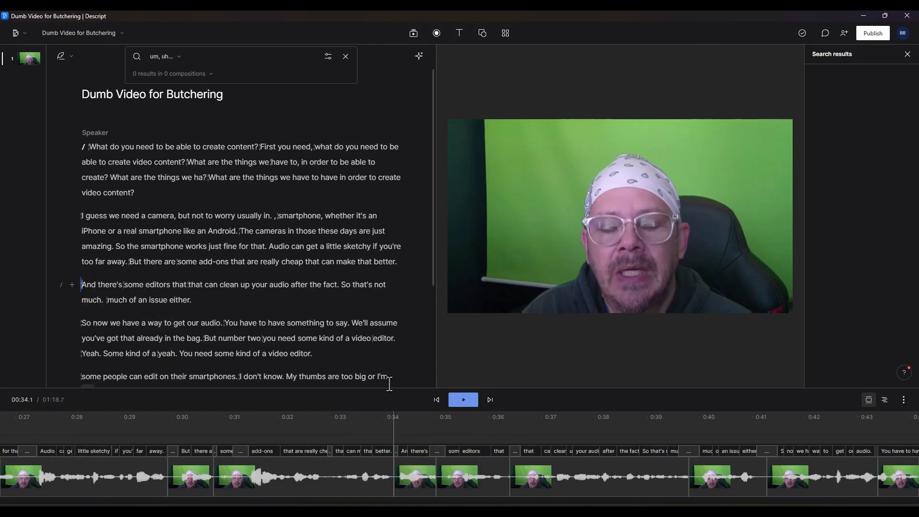
click(462, 399)
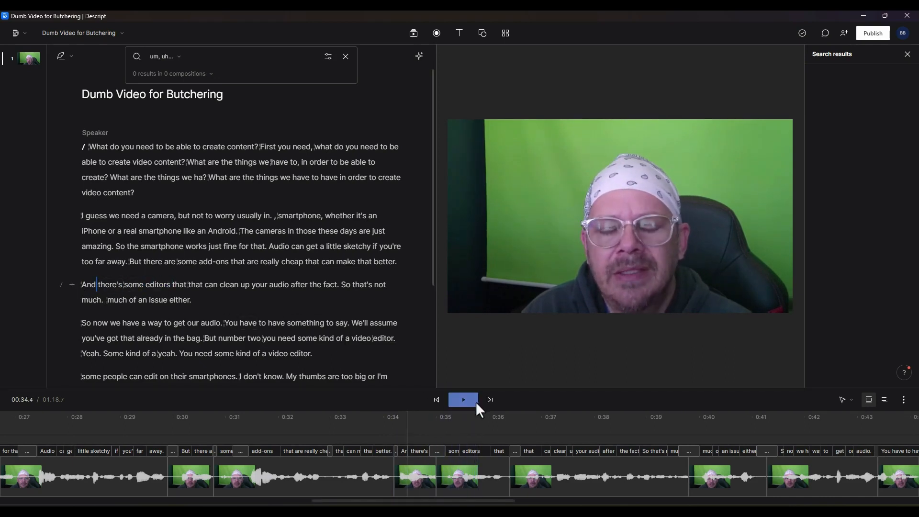
mouse_move(463, 399)
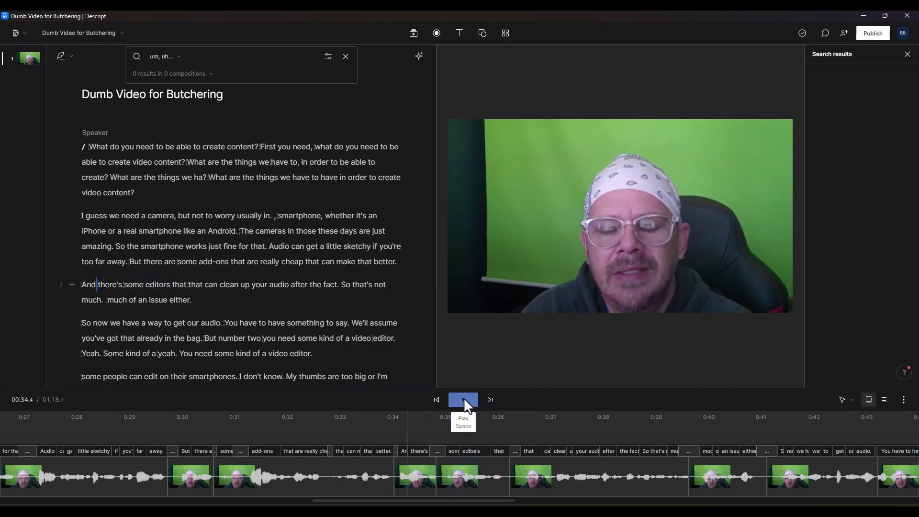
click(463, 399)
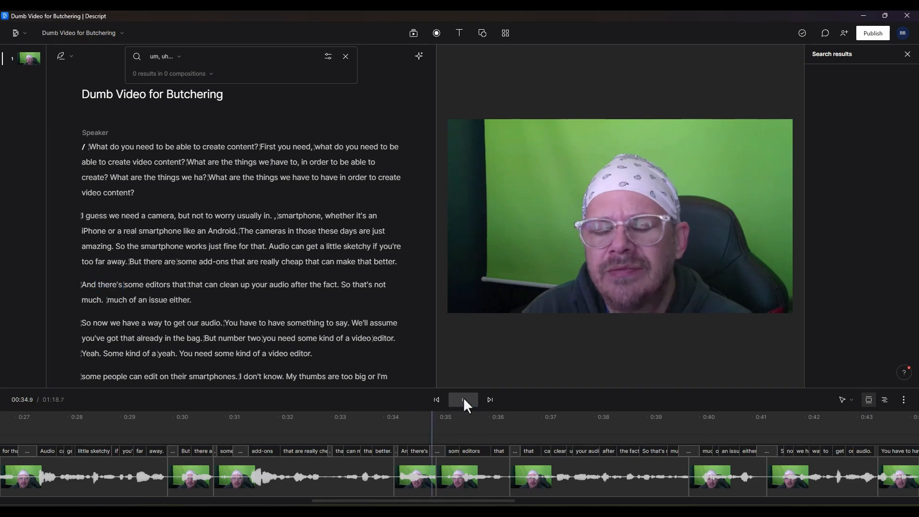
click(463, 399)
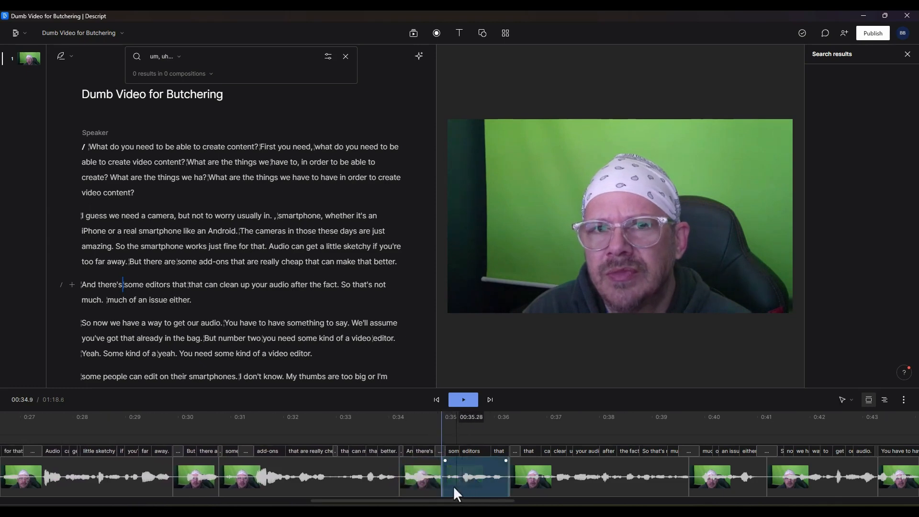
- Select the 'And there's' clip and zoom the timeline in twice on it
click(422, 474)
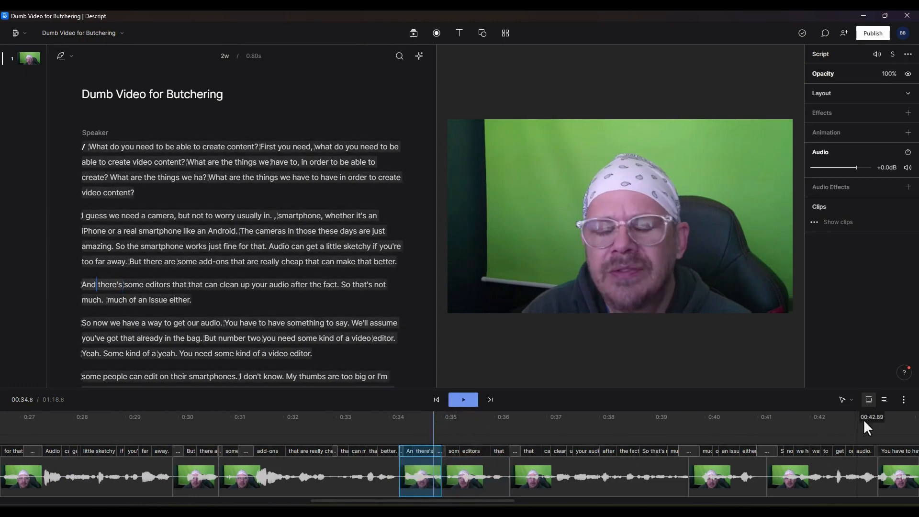
click(903, 400)
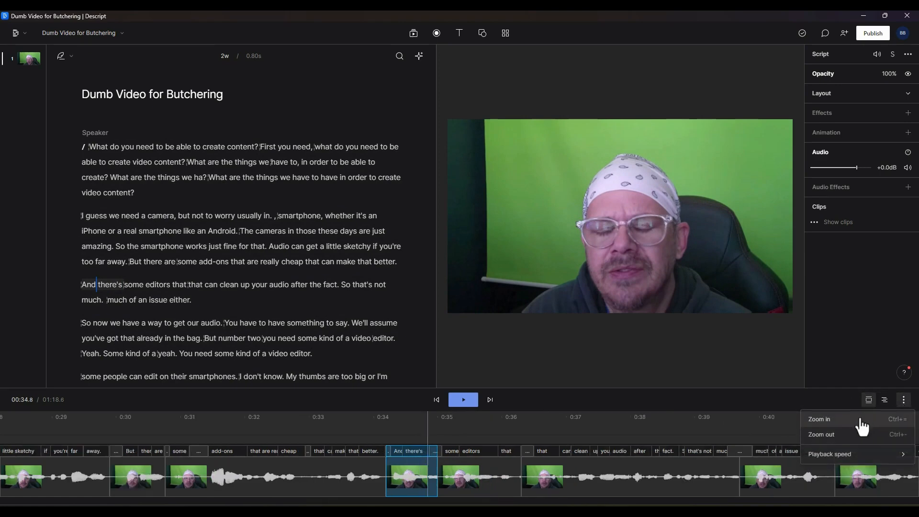
click(820, 421)
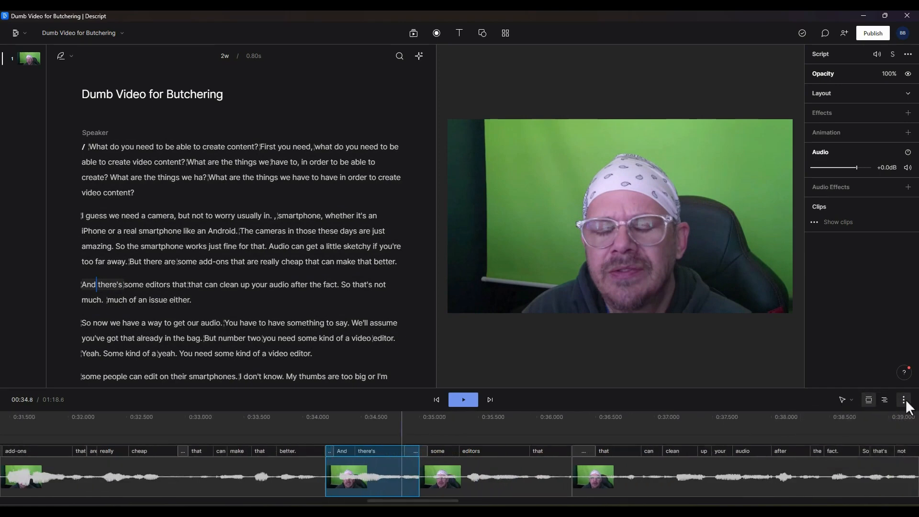
click(903, 402)
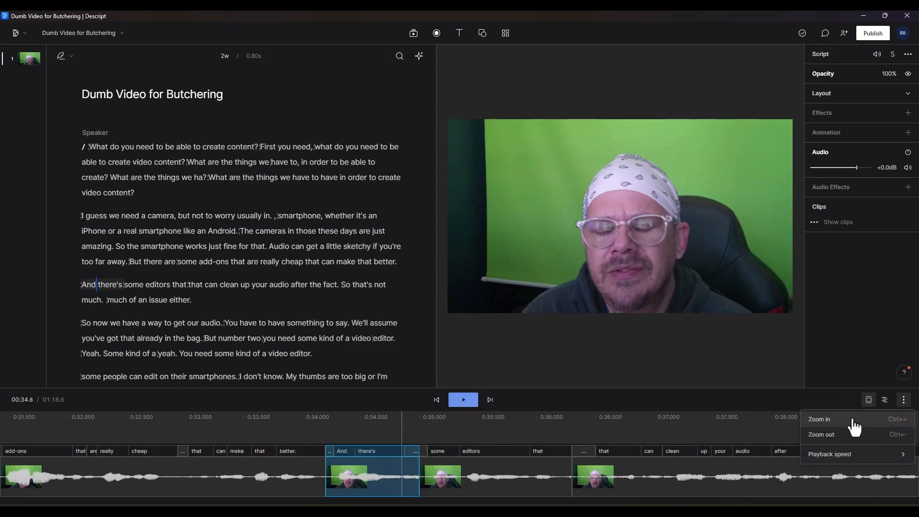
click(820, 419)
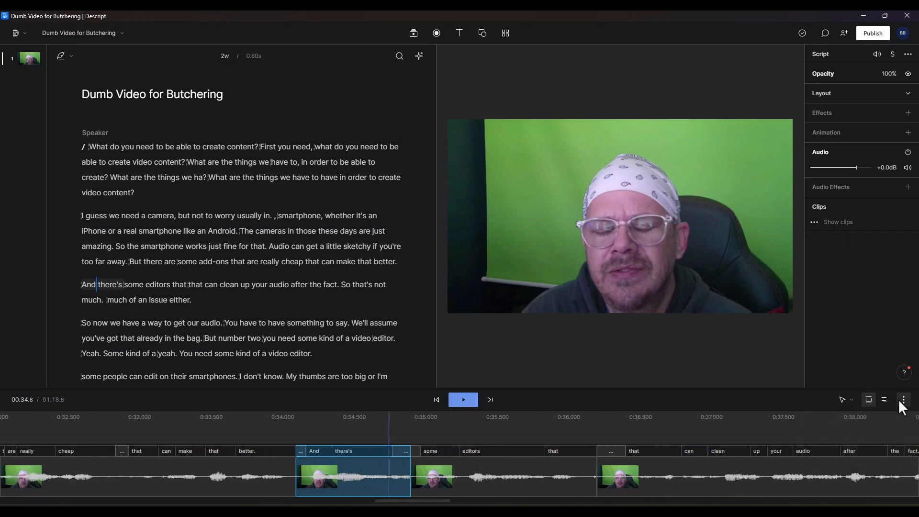
mouse_move(754, 409)
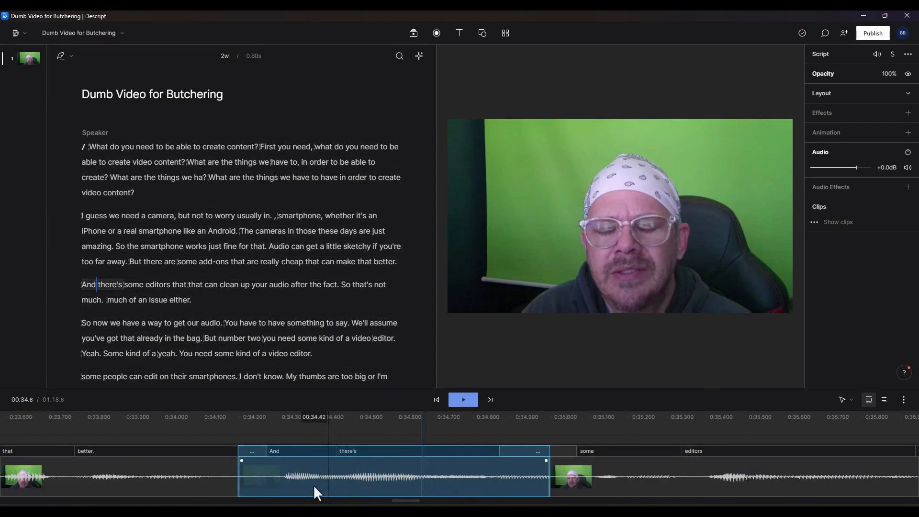
- Trim the trailing pause off 'And there's' to about 0.54 s, replaying to check
click(462, 399)
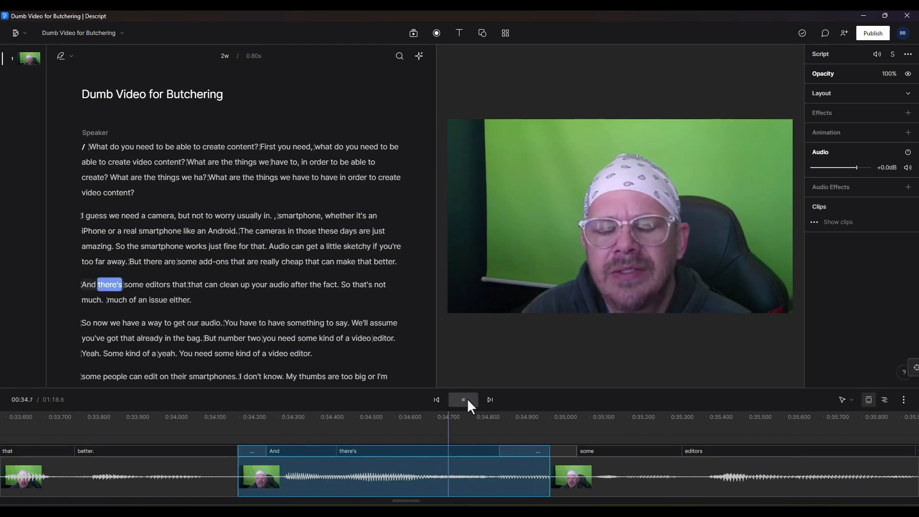
click(463, 399)
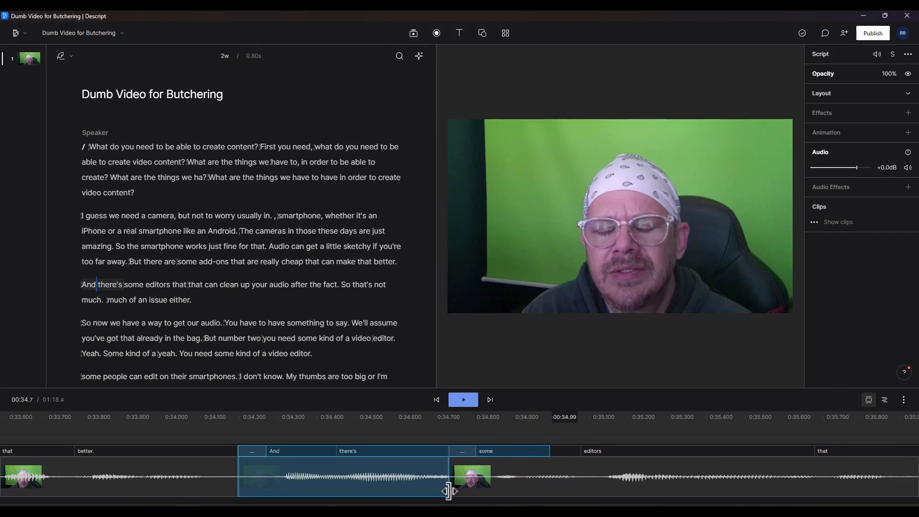
click(462, 400)
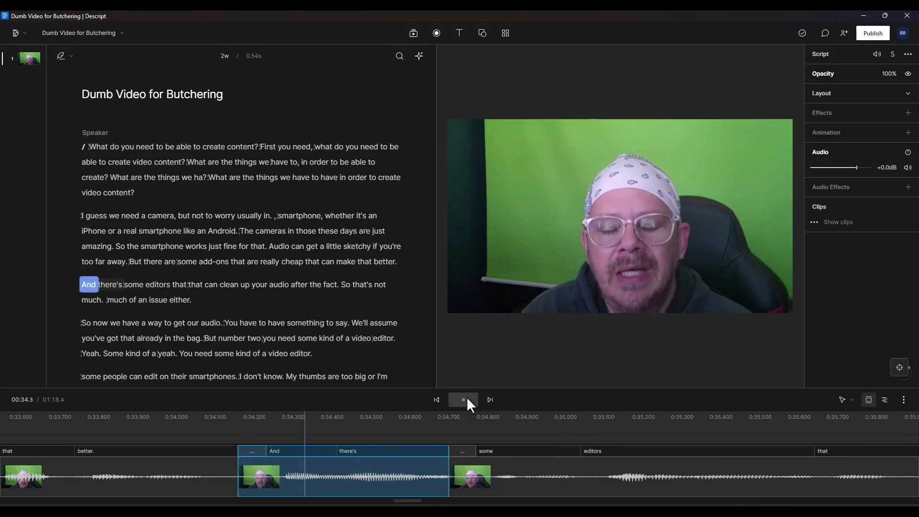
click(463, 399)
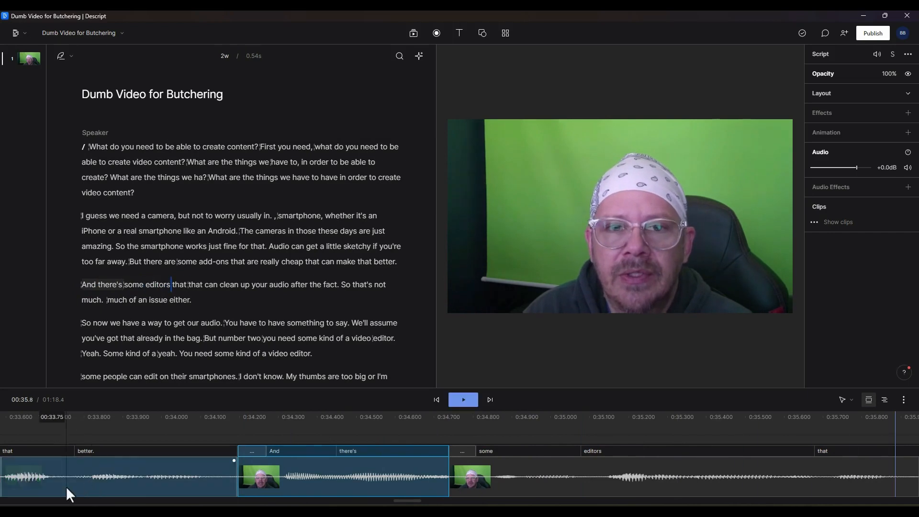
click(463, 400)
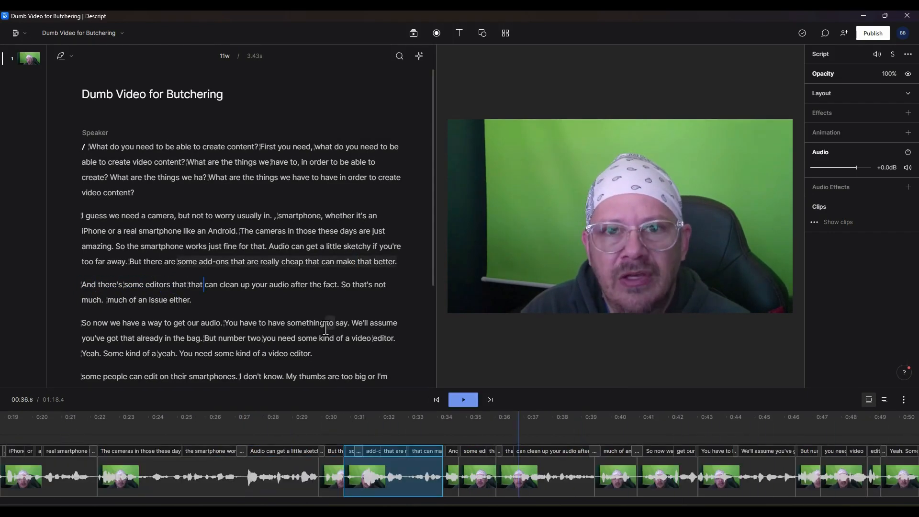
mouse_move(436, 333)
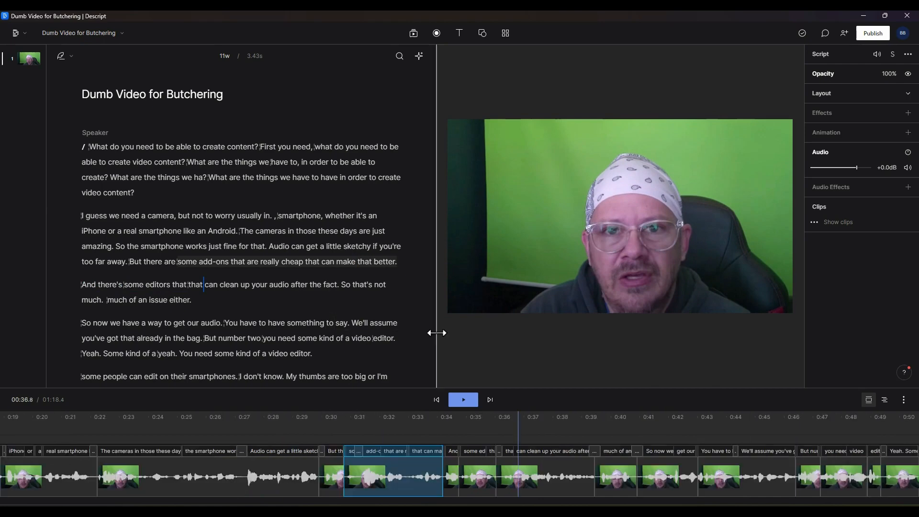